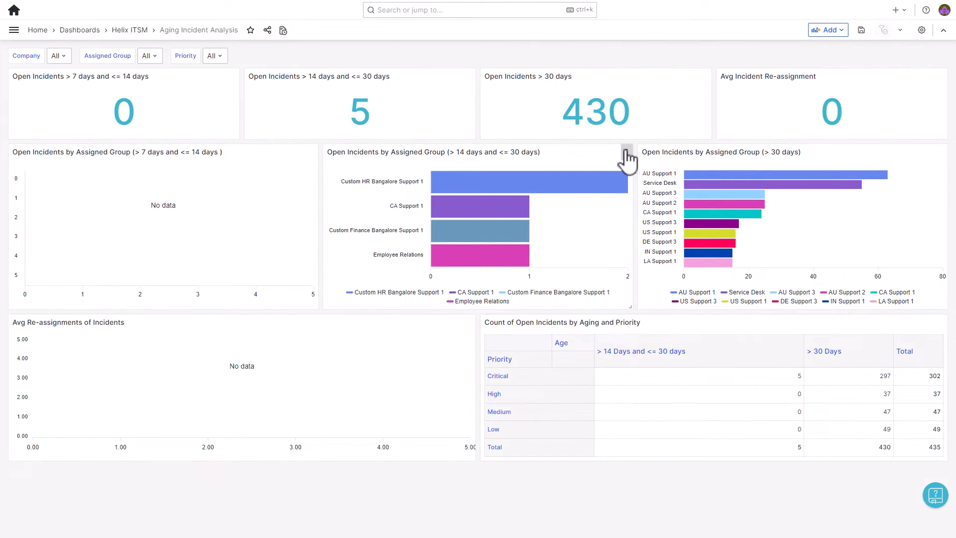
Edit the '> 14 days and <= 30 days' assigned-group bar chart from its panel menu
{"action": "left_click", "coordinate": [627, 154]}
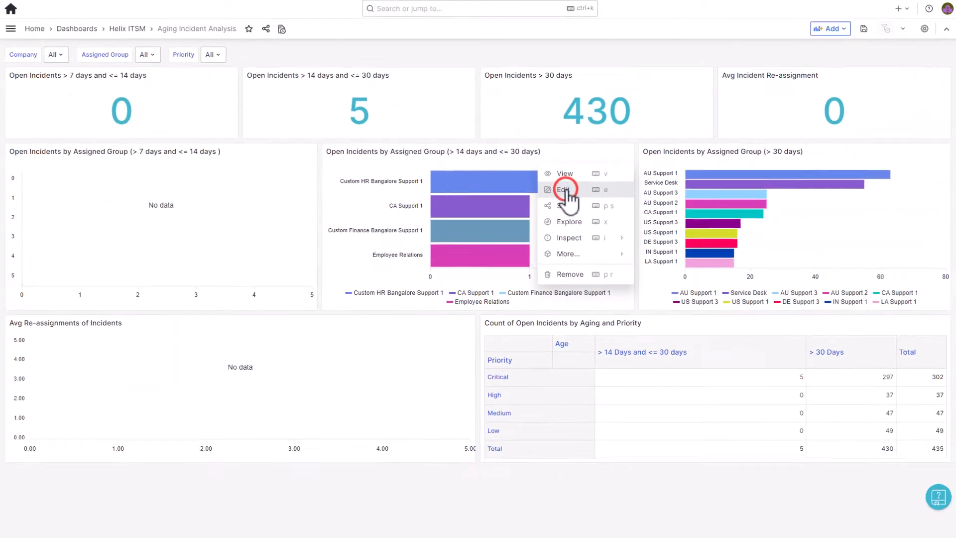
{"action": "left_click", "coordinate": [562, 189]}
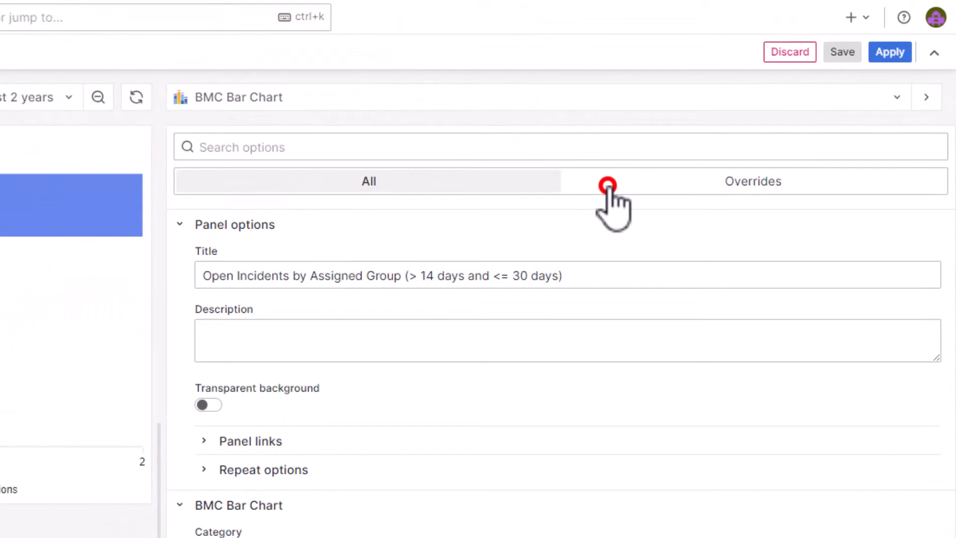
Add a 'Fields with name' override targeting the AssignedGroup field
{"action": "left_click", "coordinate": [752, 181]}
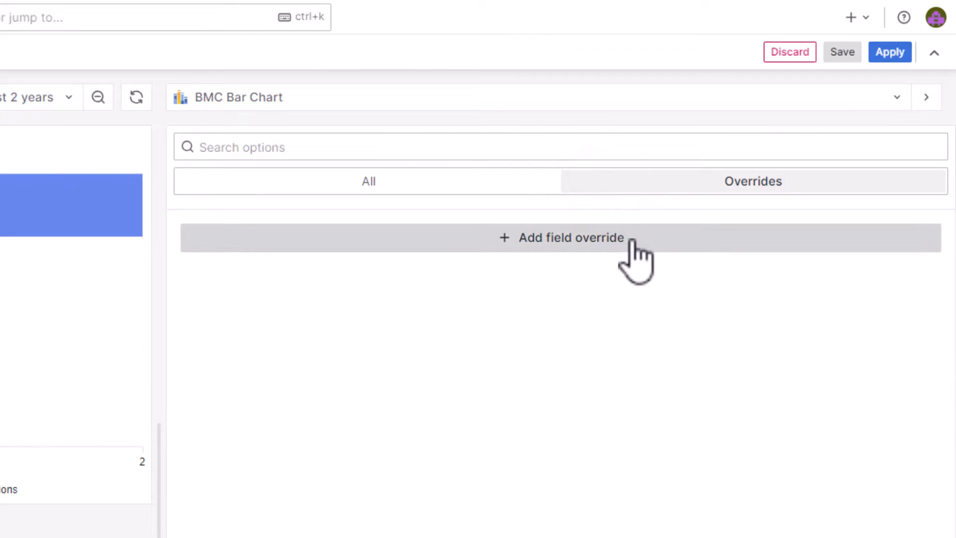
{"action": "left_click", "coordinate": [560, 238]}
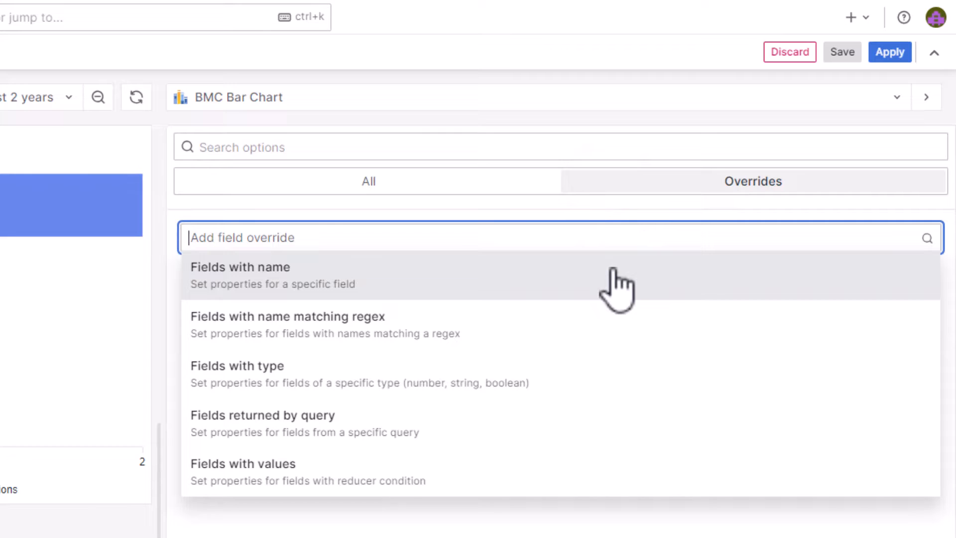
{"action": "left_click", "coordinate": [240, 266]}
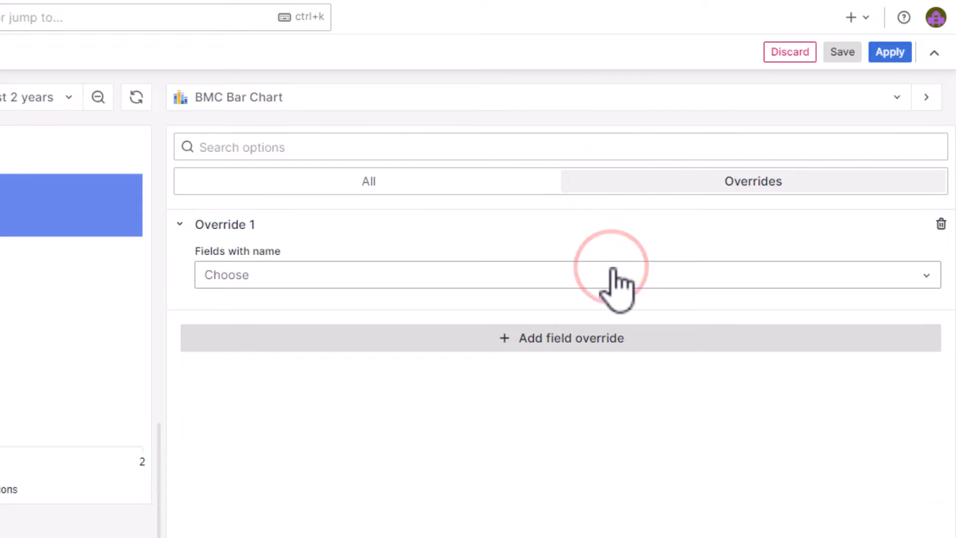
{"action": "left_click", "coordinate": [560, 274]}
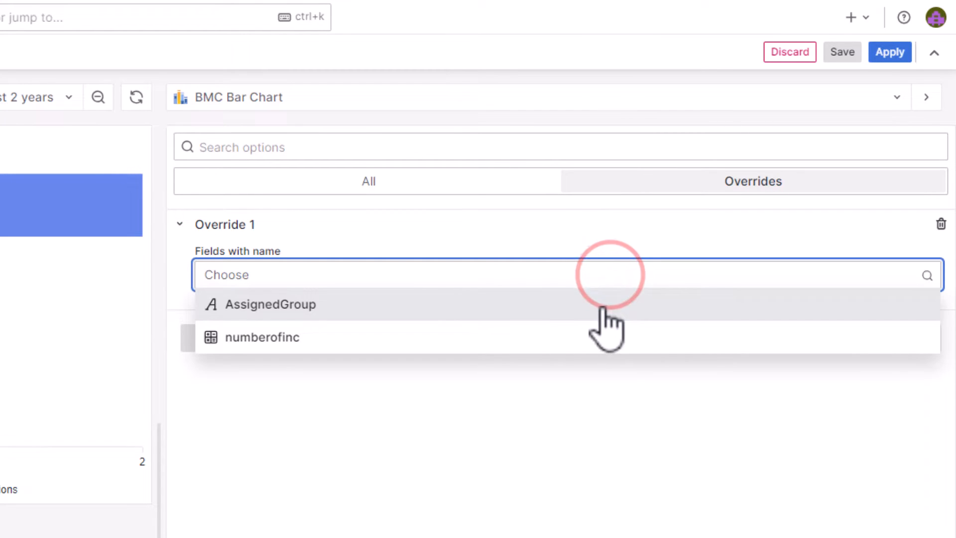
{"action": "left_click", "coordinate": [269, 304]}
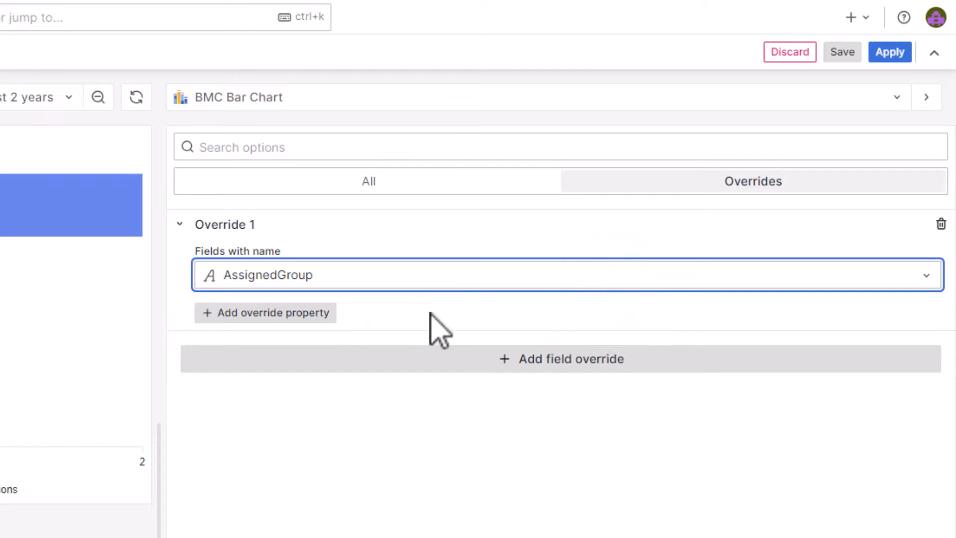
Add a Data links property to the AssignedGroup override and start a new link
{"action": "left_click", "coordinate": [264, 312]}
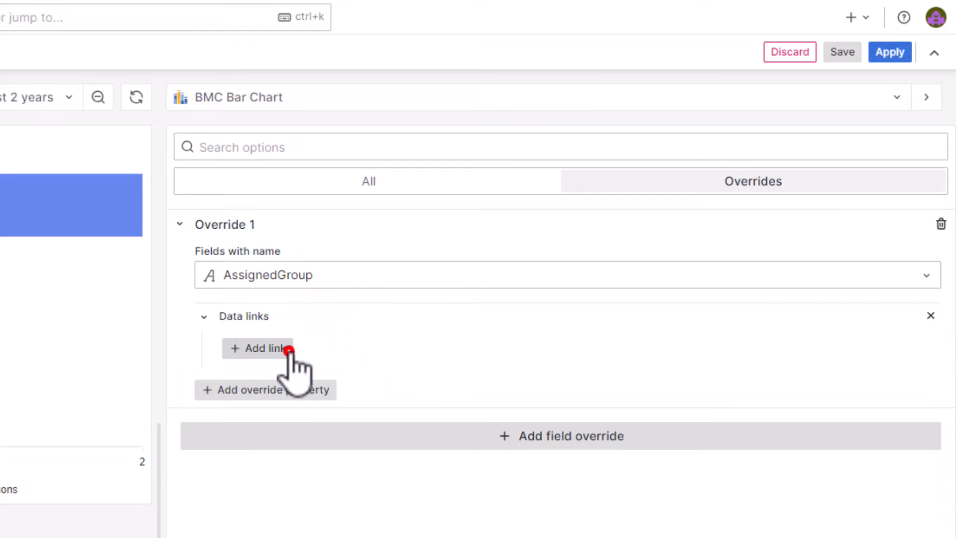
{"action": "left_click", "coordinate": [258, 348]}
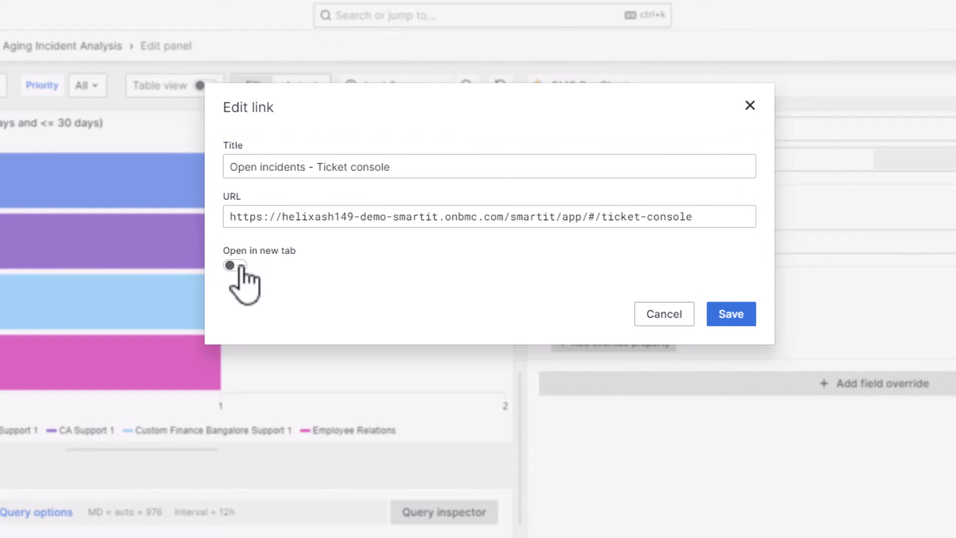
Enable Open in new tab and save the 'Open incidents - Ticket console' link
{"action": "left_click", "coordinate": [234, 264]}
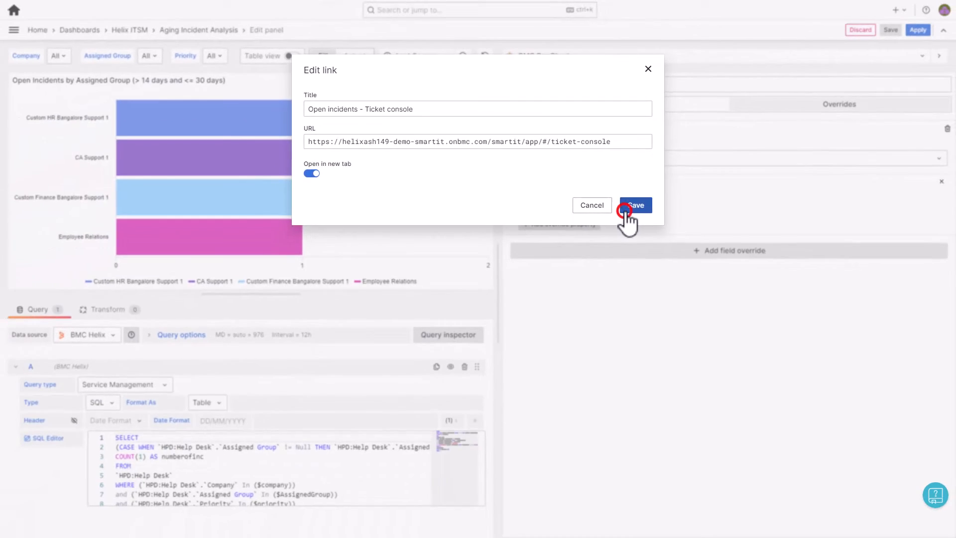
{"action": "left_click", "coordinate": [634, 205]}
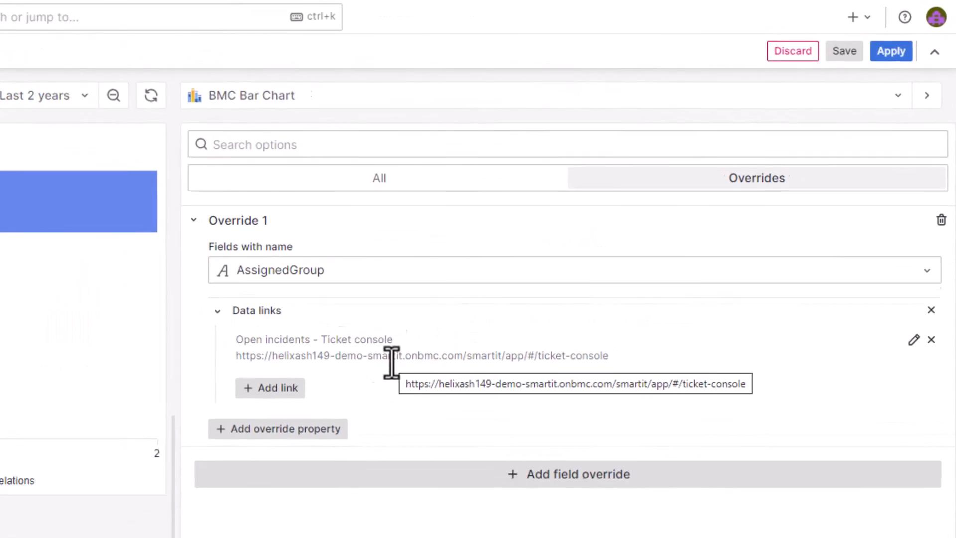